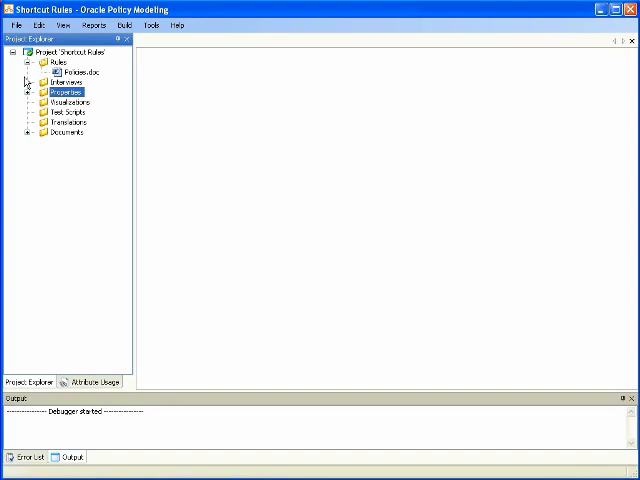
- Start debugging the rule project with Web Determinations screens
left_click(120, 24)
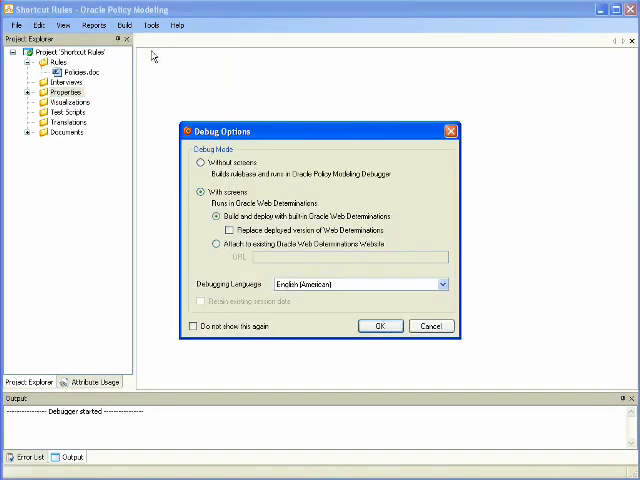
left_click(380, 324)
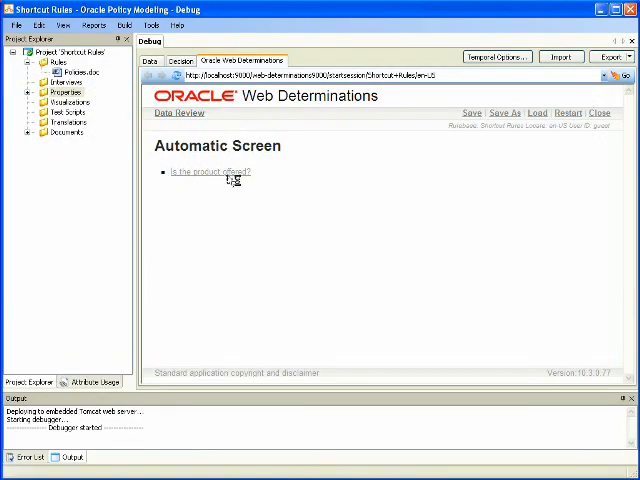
- Investigate the product-offered goal, adding customer John and submitting his date of birth
left_click(210, 172)
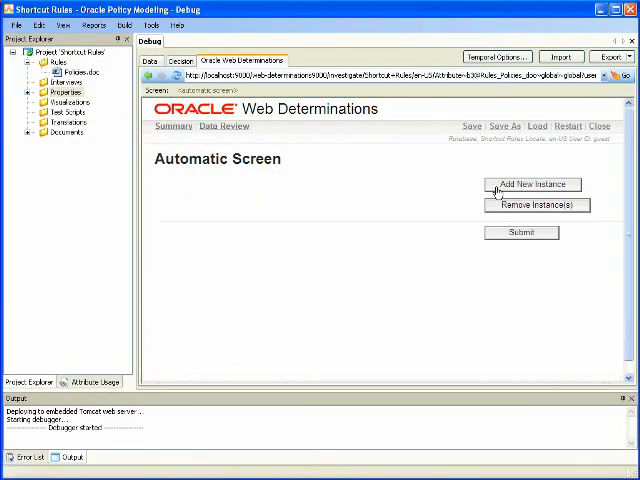
left_click(532, 184)
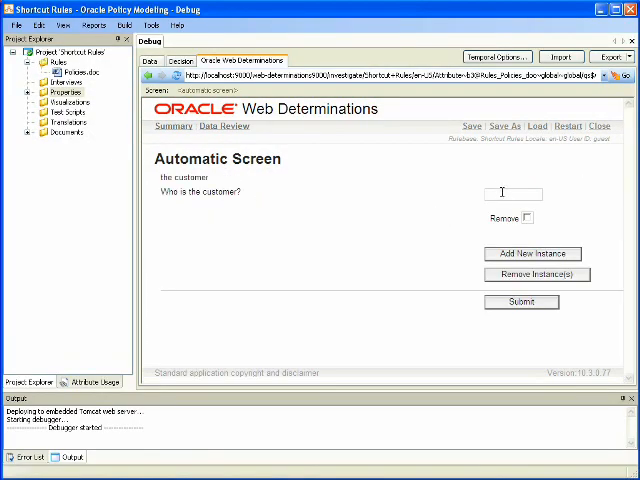
type("J")
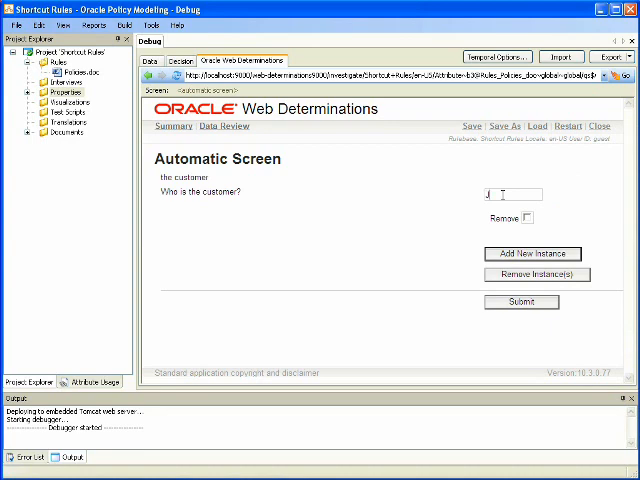
type("John")
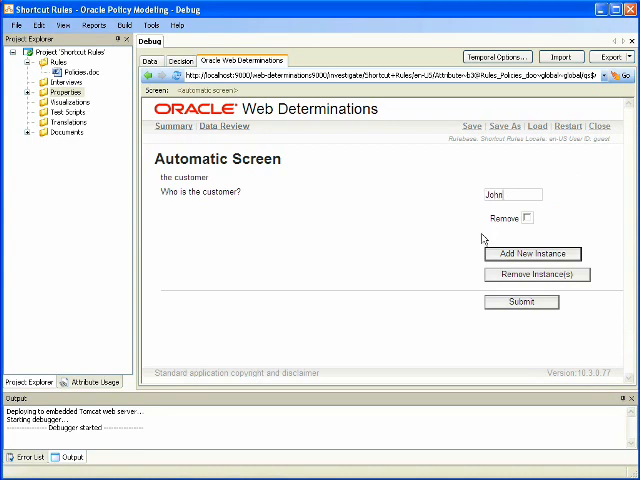
left_click(520, 302)
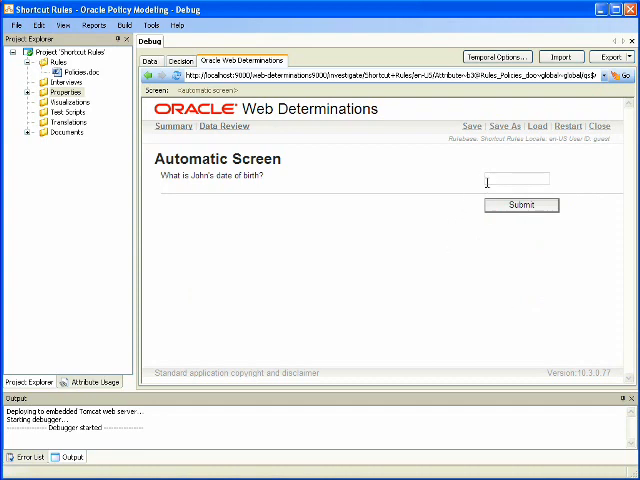
type("1/")
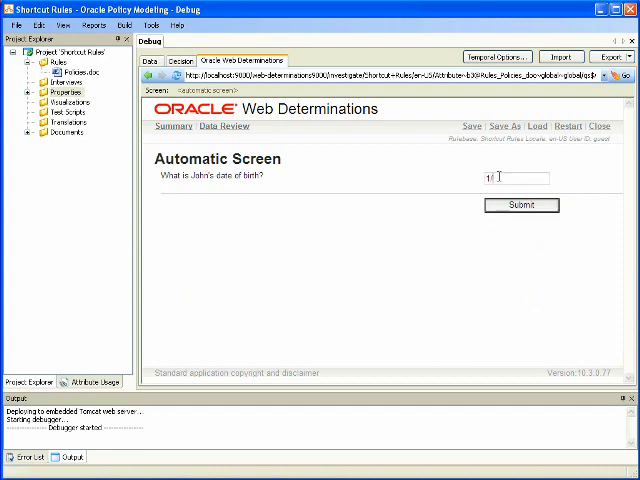
type("6/1980")
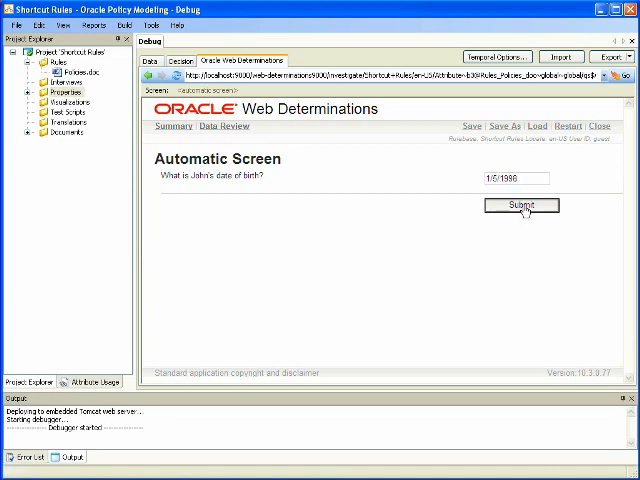
left_click(520, 204)
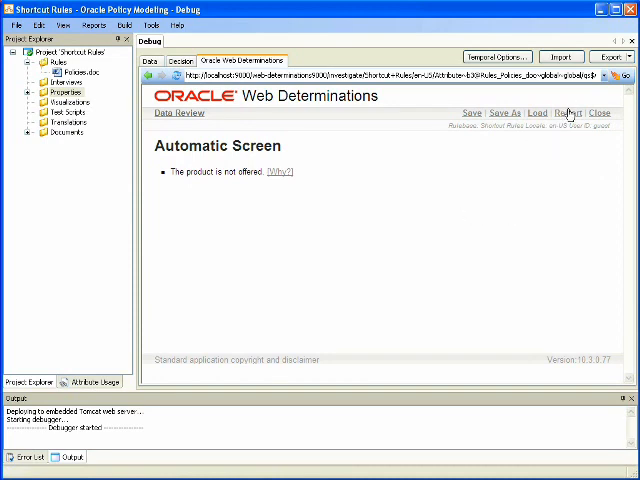
- Restart and end the session, begin a new customer instance 'Joh', then close the debugger
left_click(600, 112)
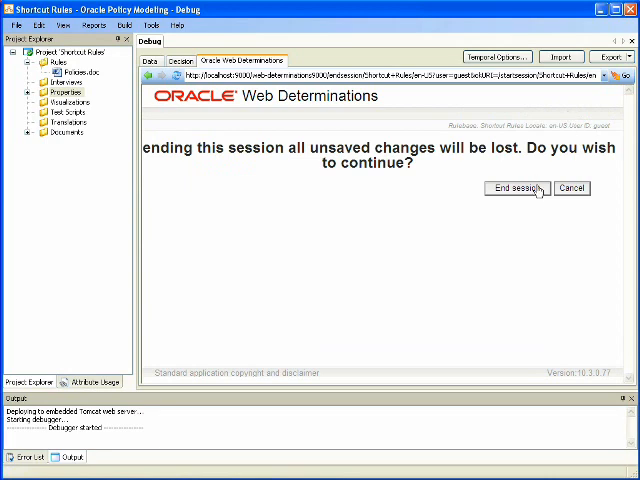
left_click(514, 188)
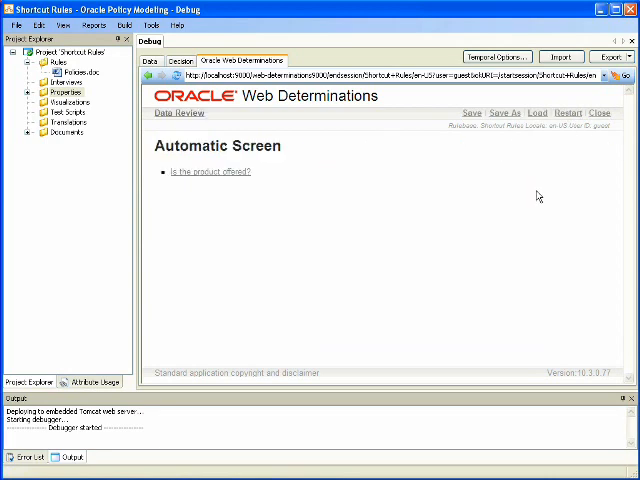
mouse_move(224, 180)
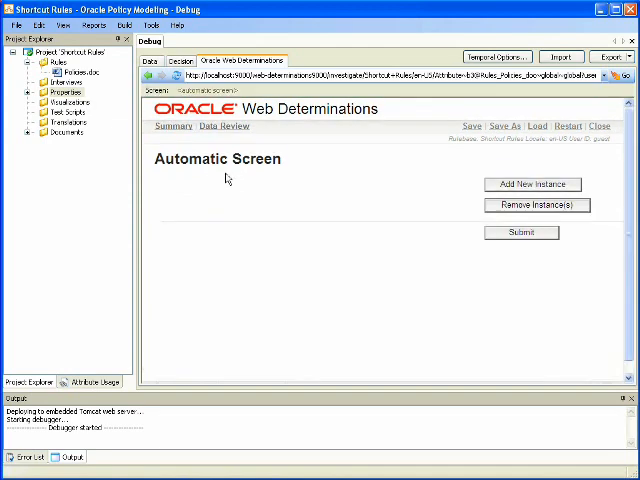
mouse_move(502, 186)
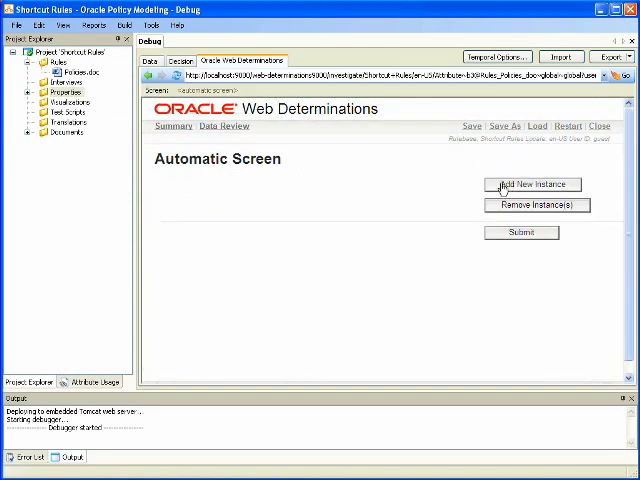
left_click(532, 184)
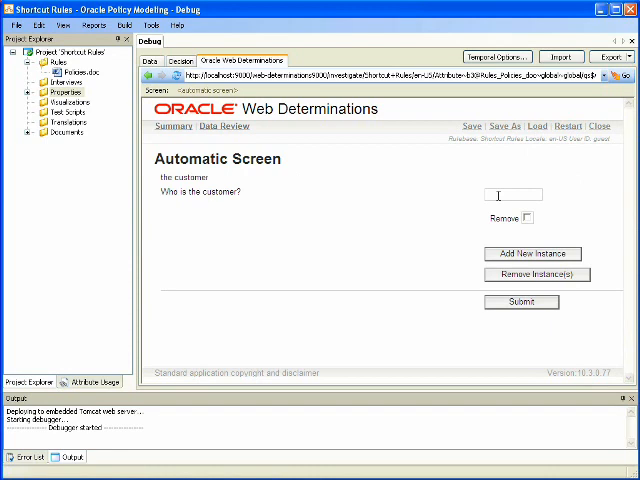
type("Joh")
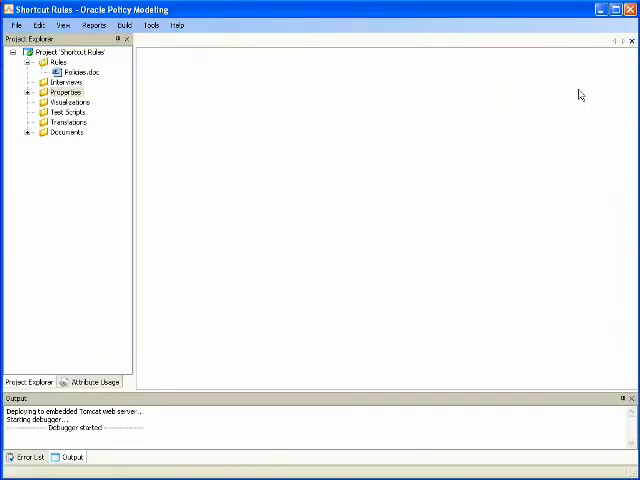
- Open the Policies.doc rule document from the Rules folder in Word
left_click(82, 72)
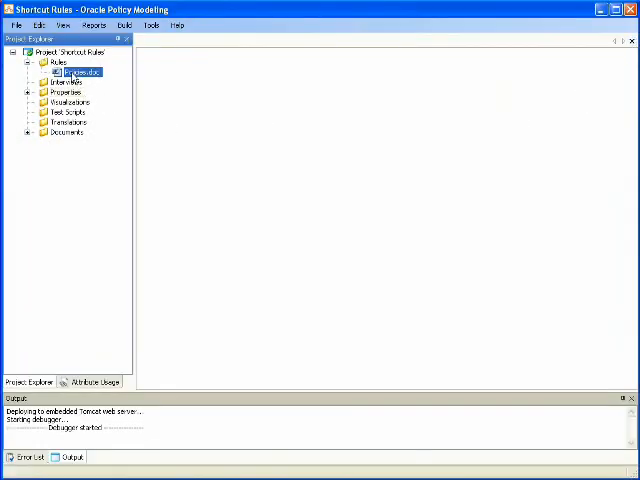
right_click(80, 72)
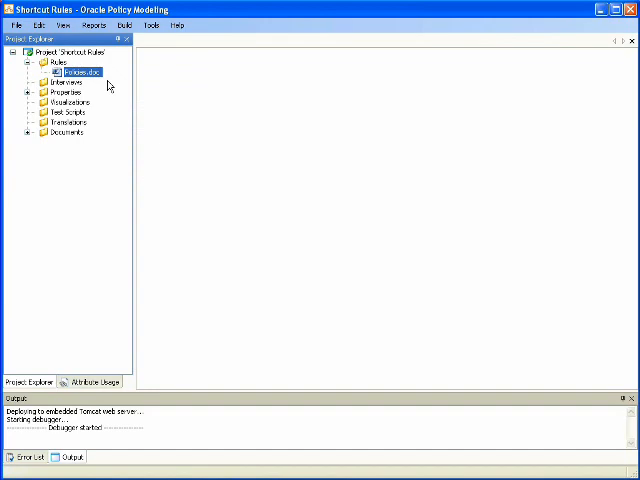
double_click(76, 72)
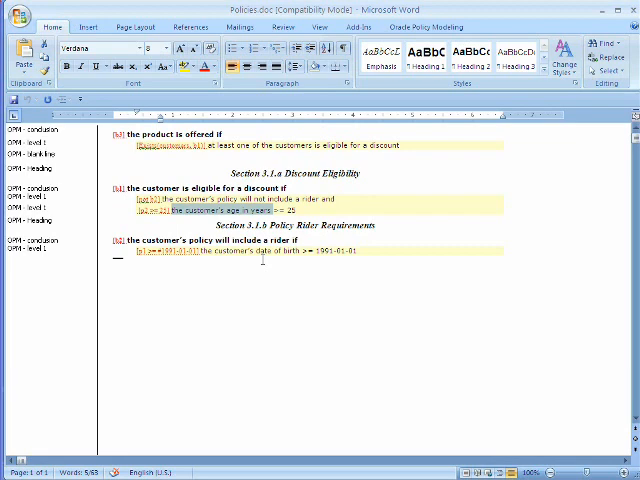
mouse_move(216, 276)
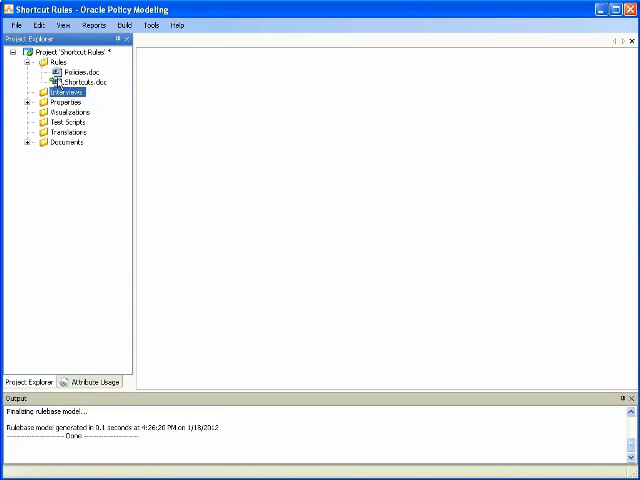
- Open Shortcuts.doc in Word and show the Oracle Policy Modeling ribbon
left_click(72, 80)
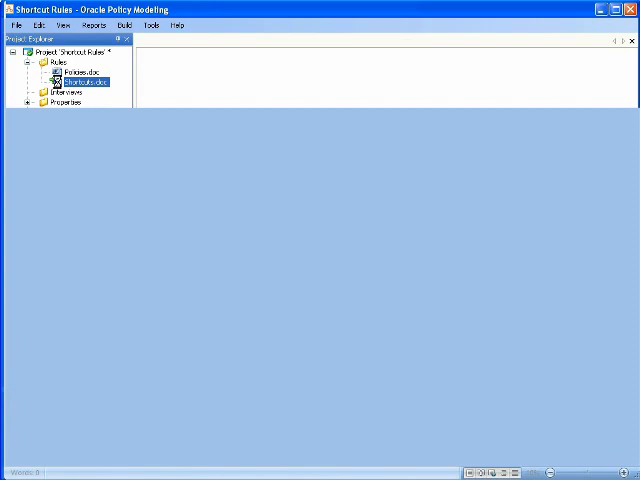
double_click(84, 80)
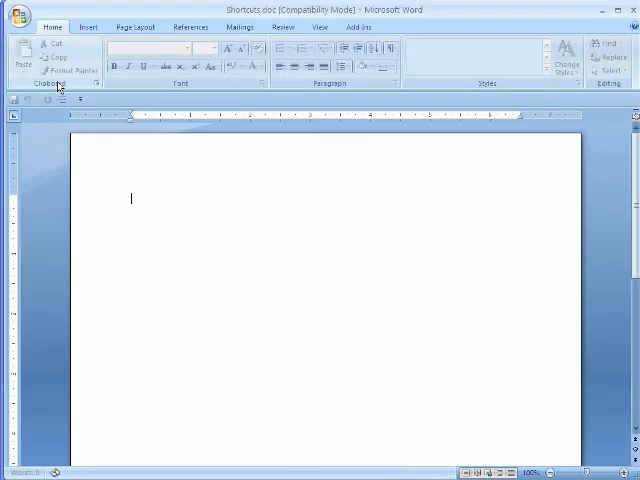
left_click(424, 26)
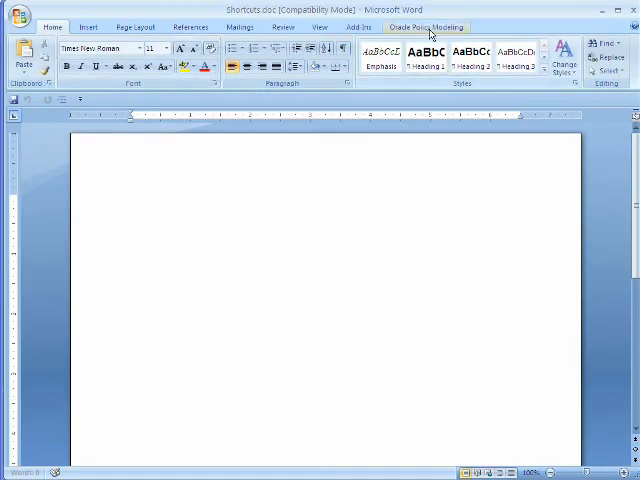
- Write the rule: the customer's age in years = YearDifference(the customer's date of birth, the current date)
left_click(424, 28)
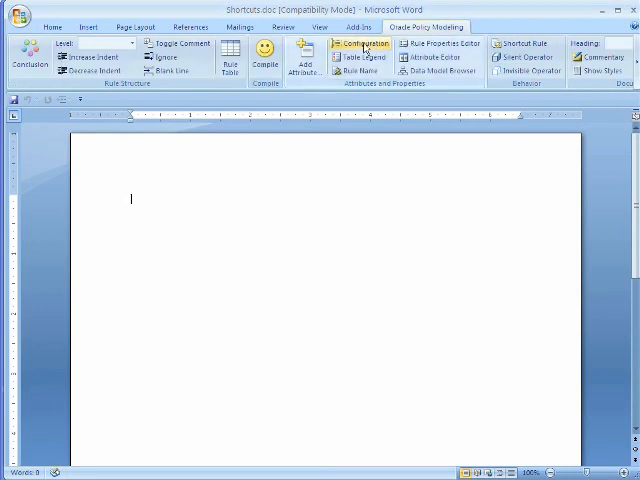
left_click(528, 44)
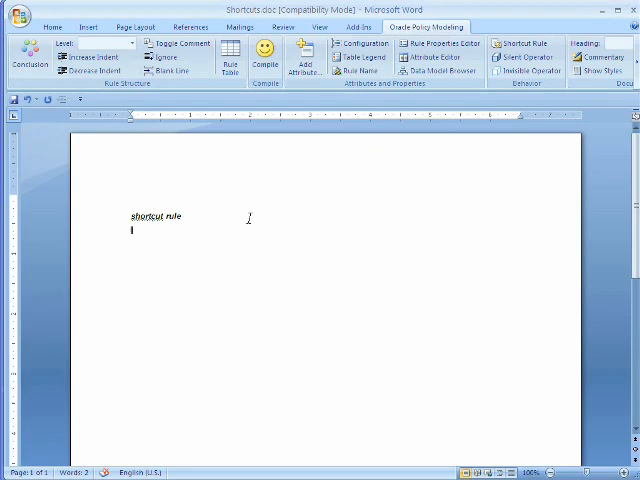
type("the")
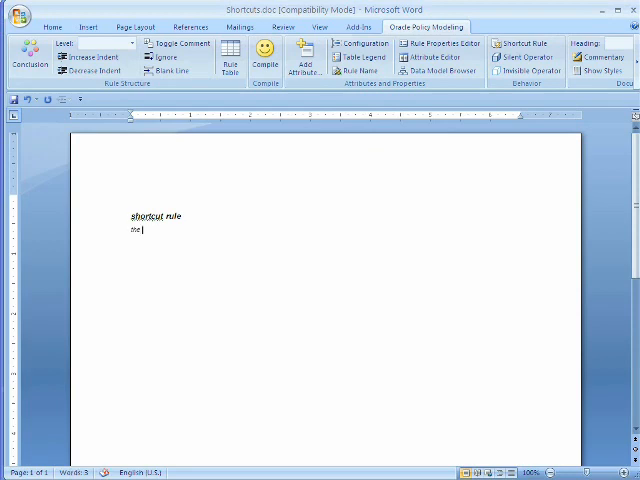
type("customer's")
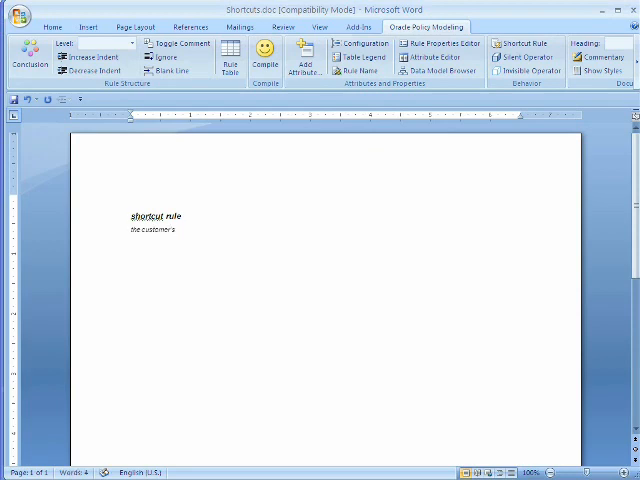
type("age in years =")
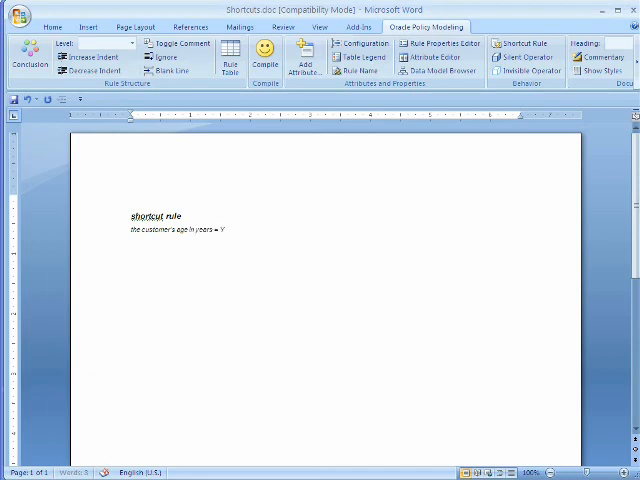
type("YearDifference(the customer's date of")
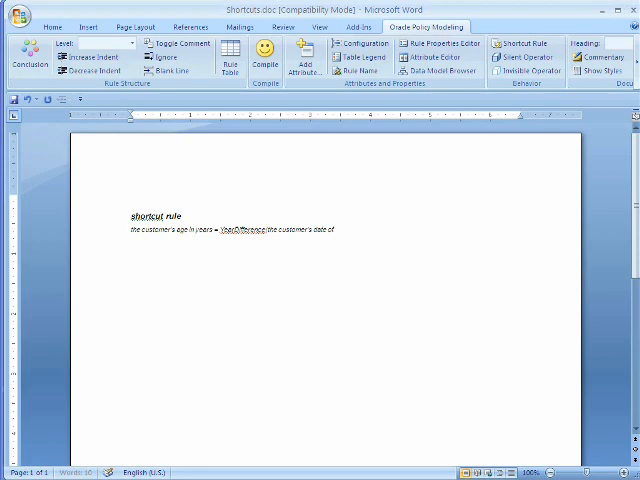
type("birth")
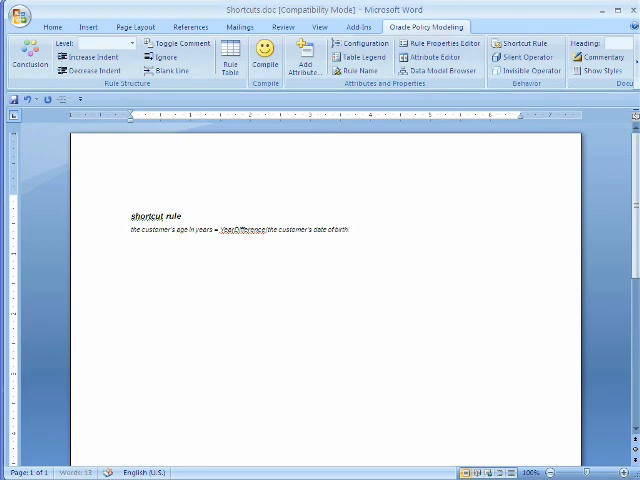
type(", the current da")
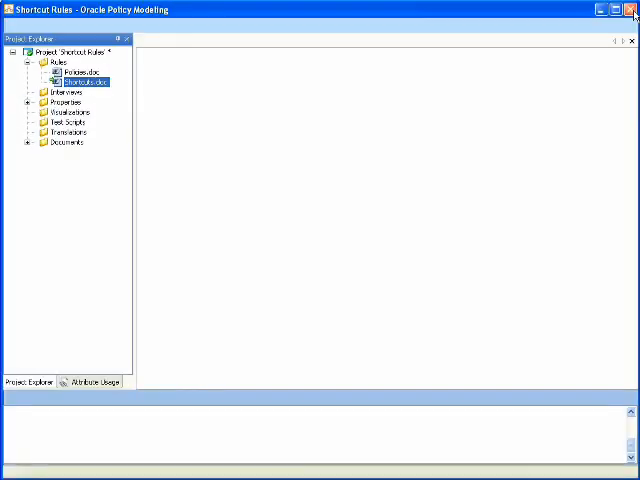
- Compile the rule documents and launch the debugger with interview screens
left_click(122, 24)
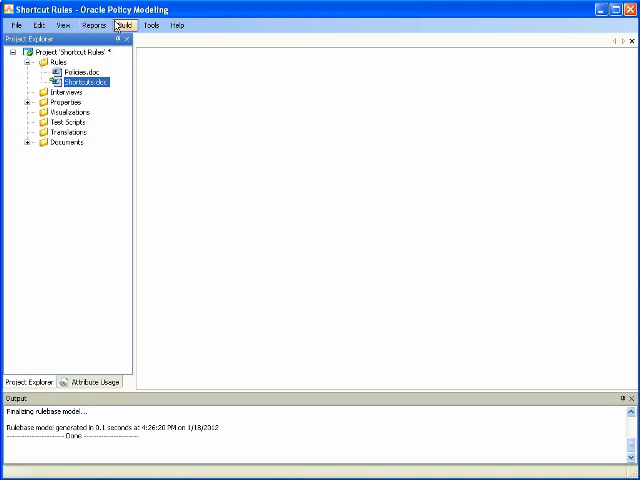
left_click(122, 24)
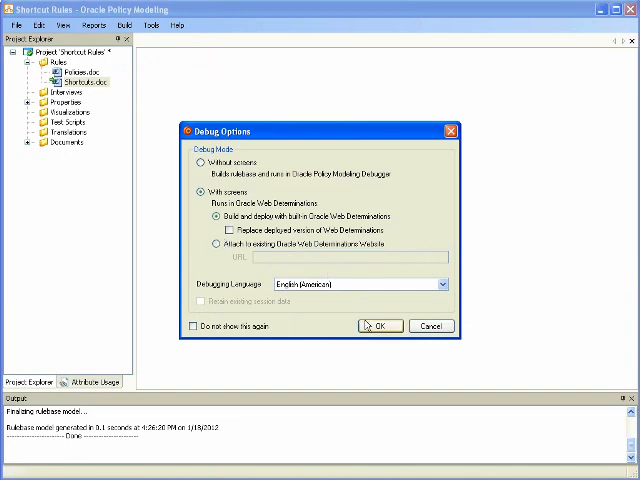
left_click(380, 324)
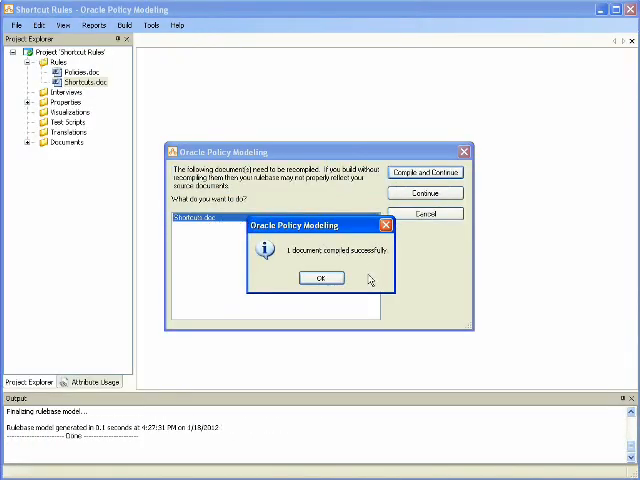
left_click(322, 276)
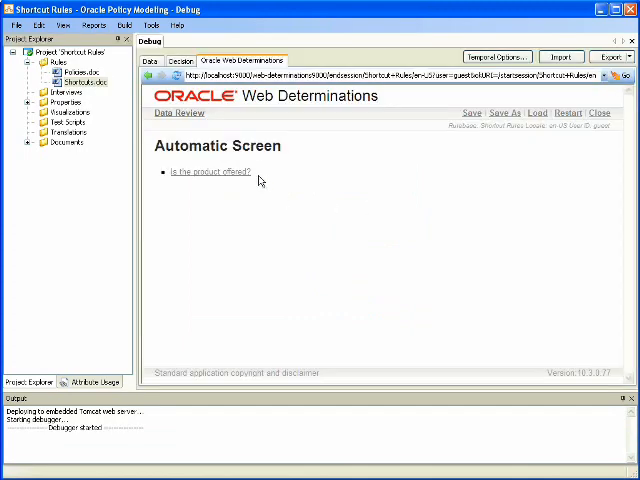
- Investigate the goal, adding customer John with date of birth 1/5/1990
left_click(204, 172)
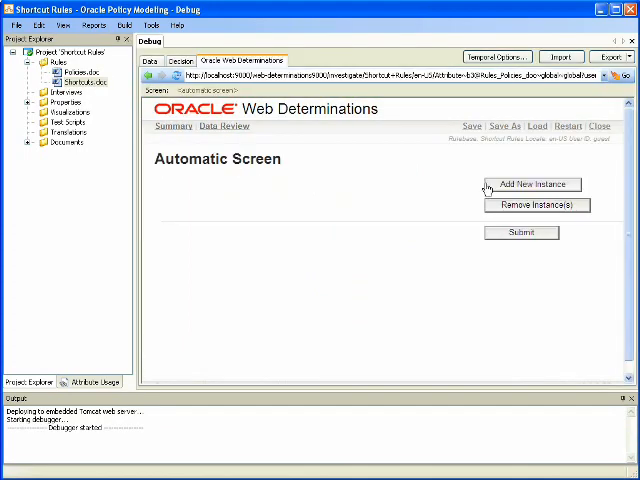
left_click(532, 184)
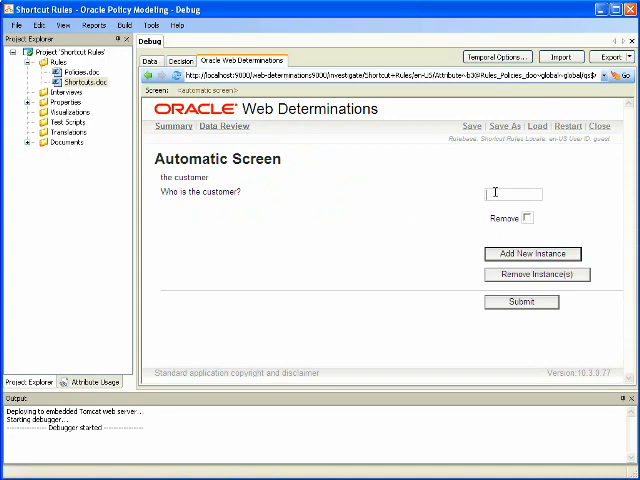
type("John")
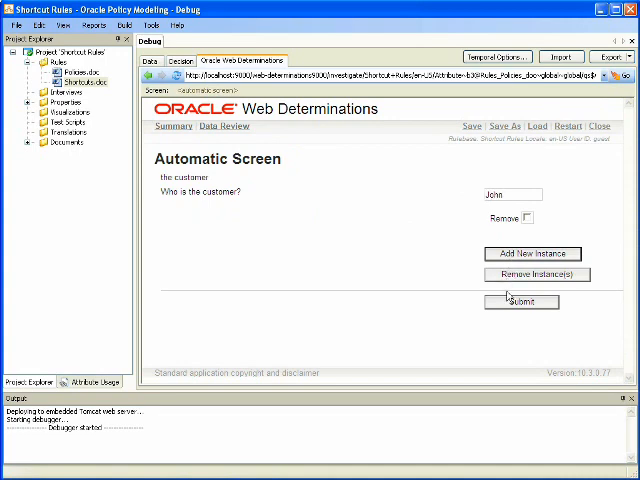
left_click(520, 300)
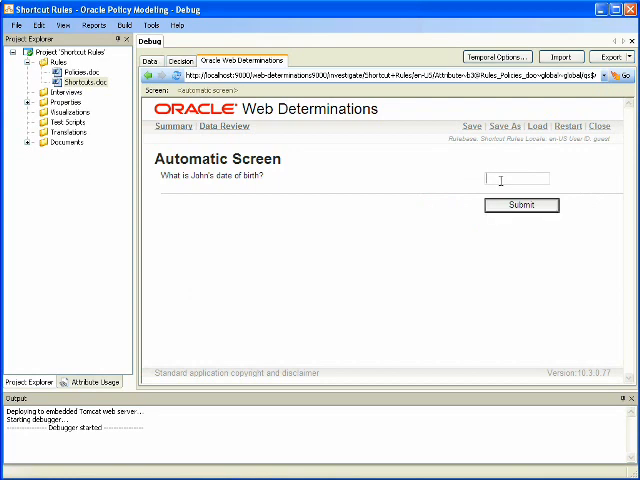
type("1/5/")
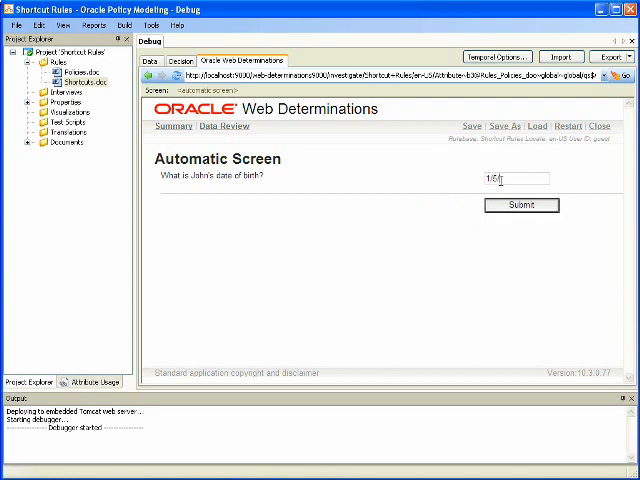
type("1990")
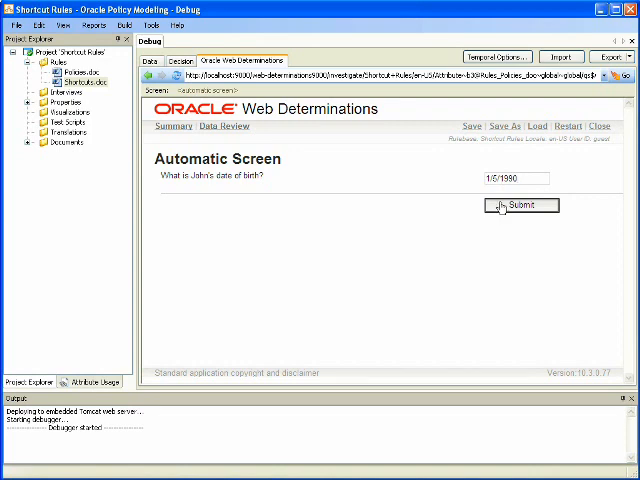
left_click(520, 204)
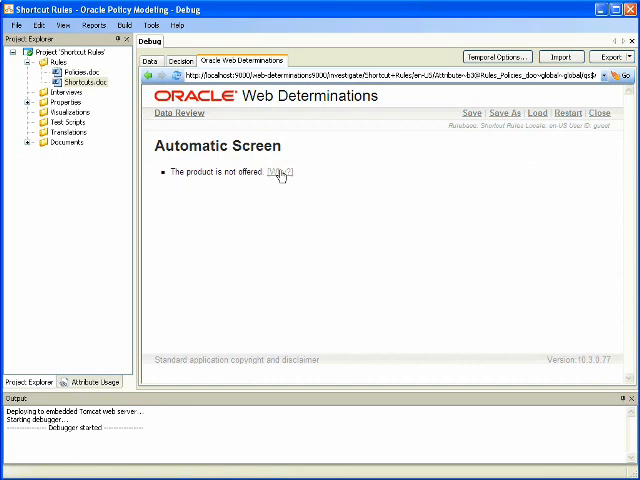
- View the decision report for 'The product is not offered', showing John's age as 22
left_click(280, 172)
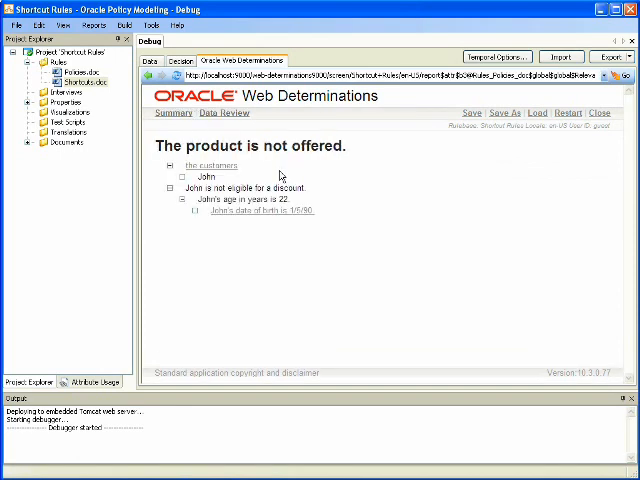
mouse_move(312, 228)
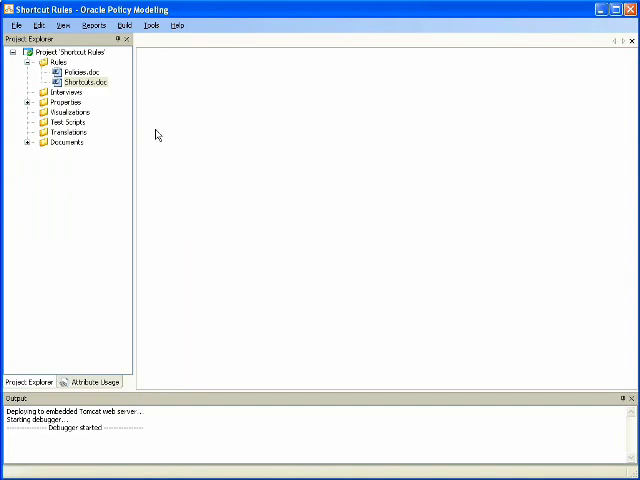
- Reopen the Shortcuts rule document in Word from the Project Explorer
right_click(82, 80)
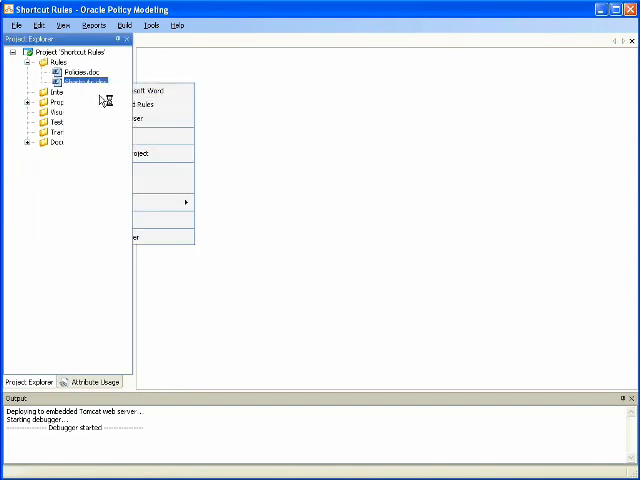
double_click(72, 72)
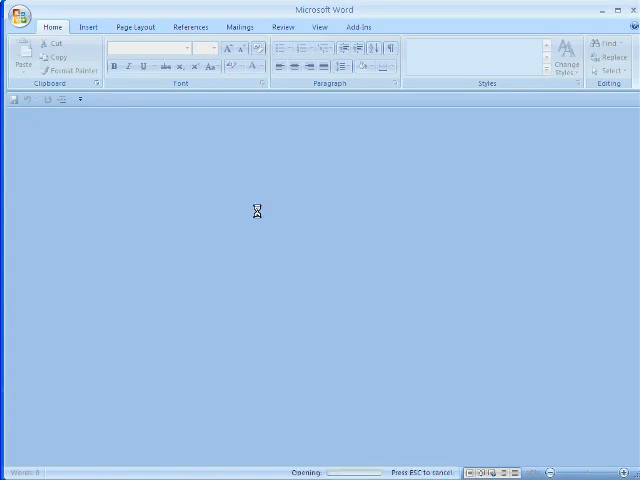